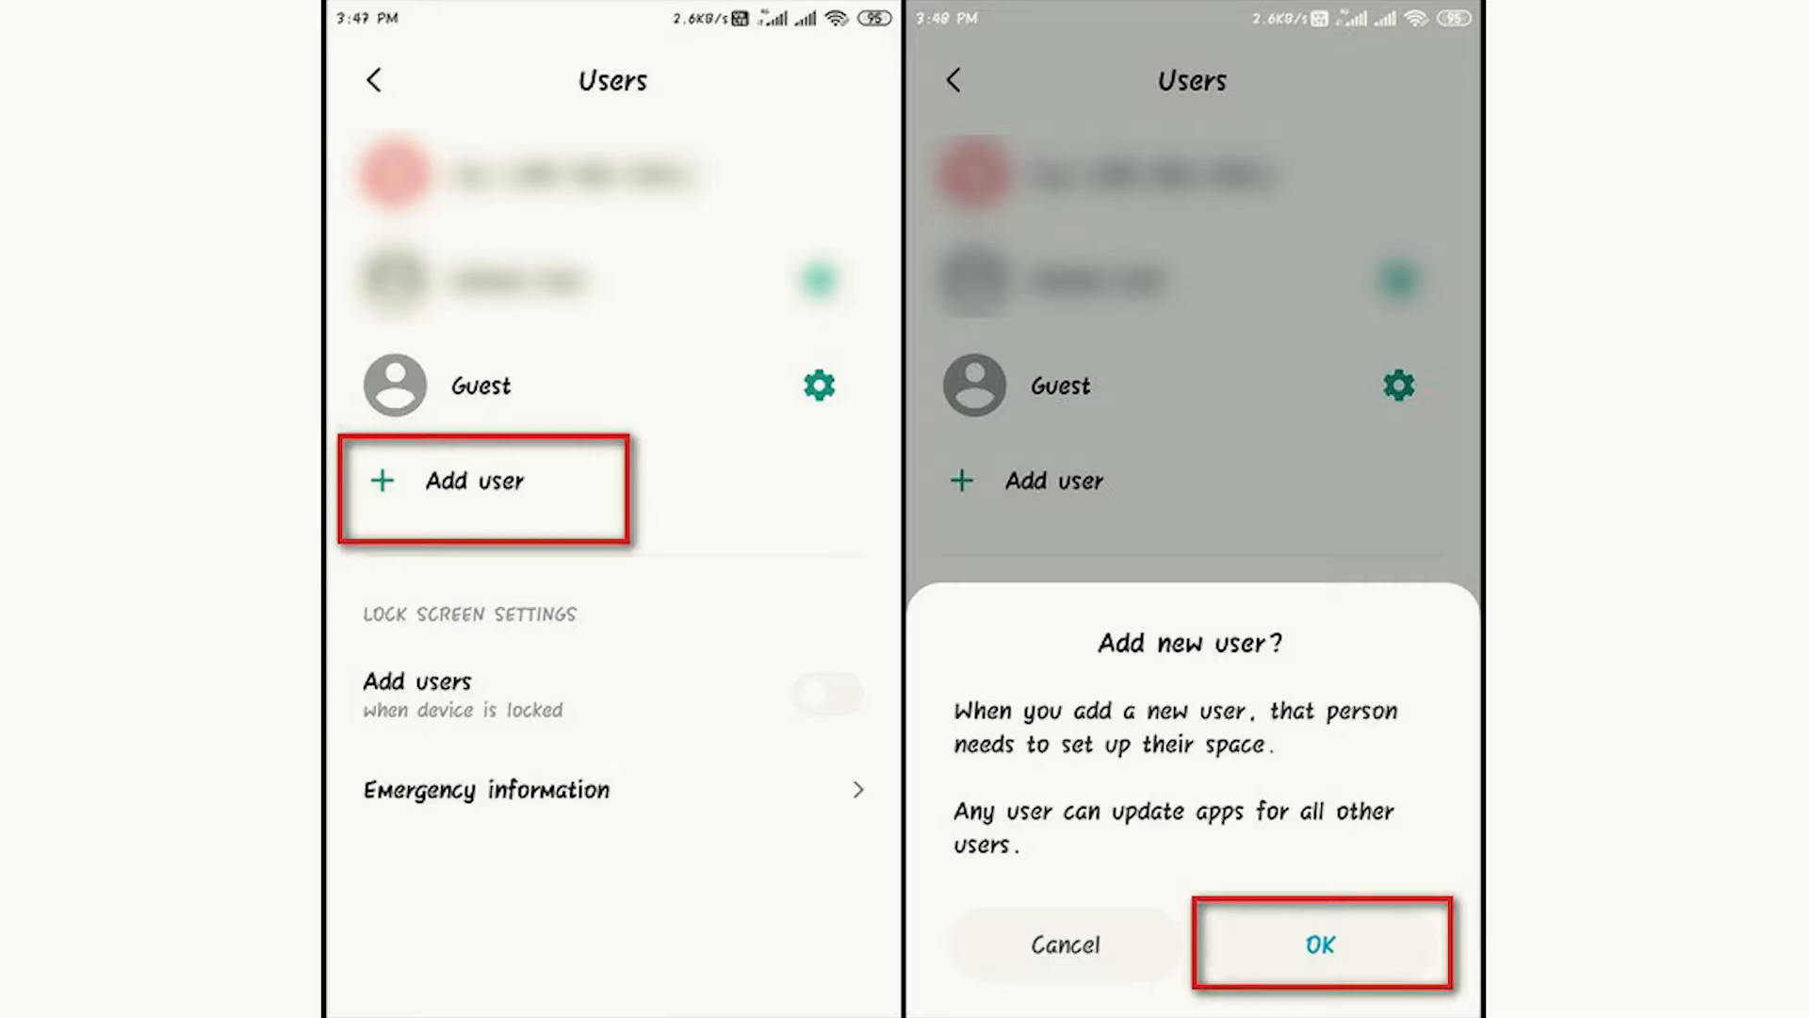
Step: Add a new user so 'New user' appears in the Users list above Guest
{"action": "left_click", "coordinate": [1321, 944]}
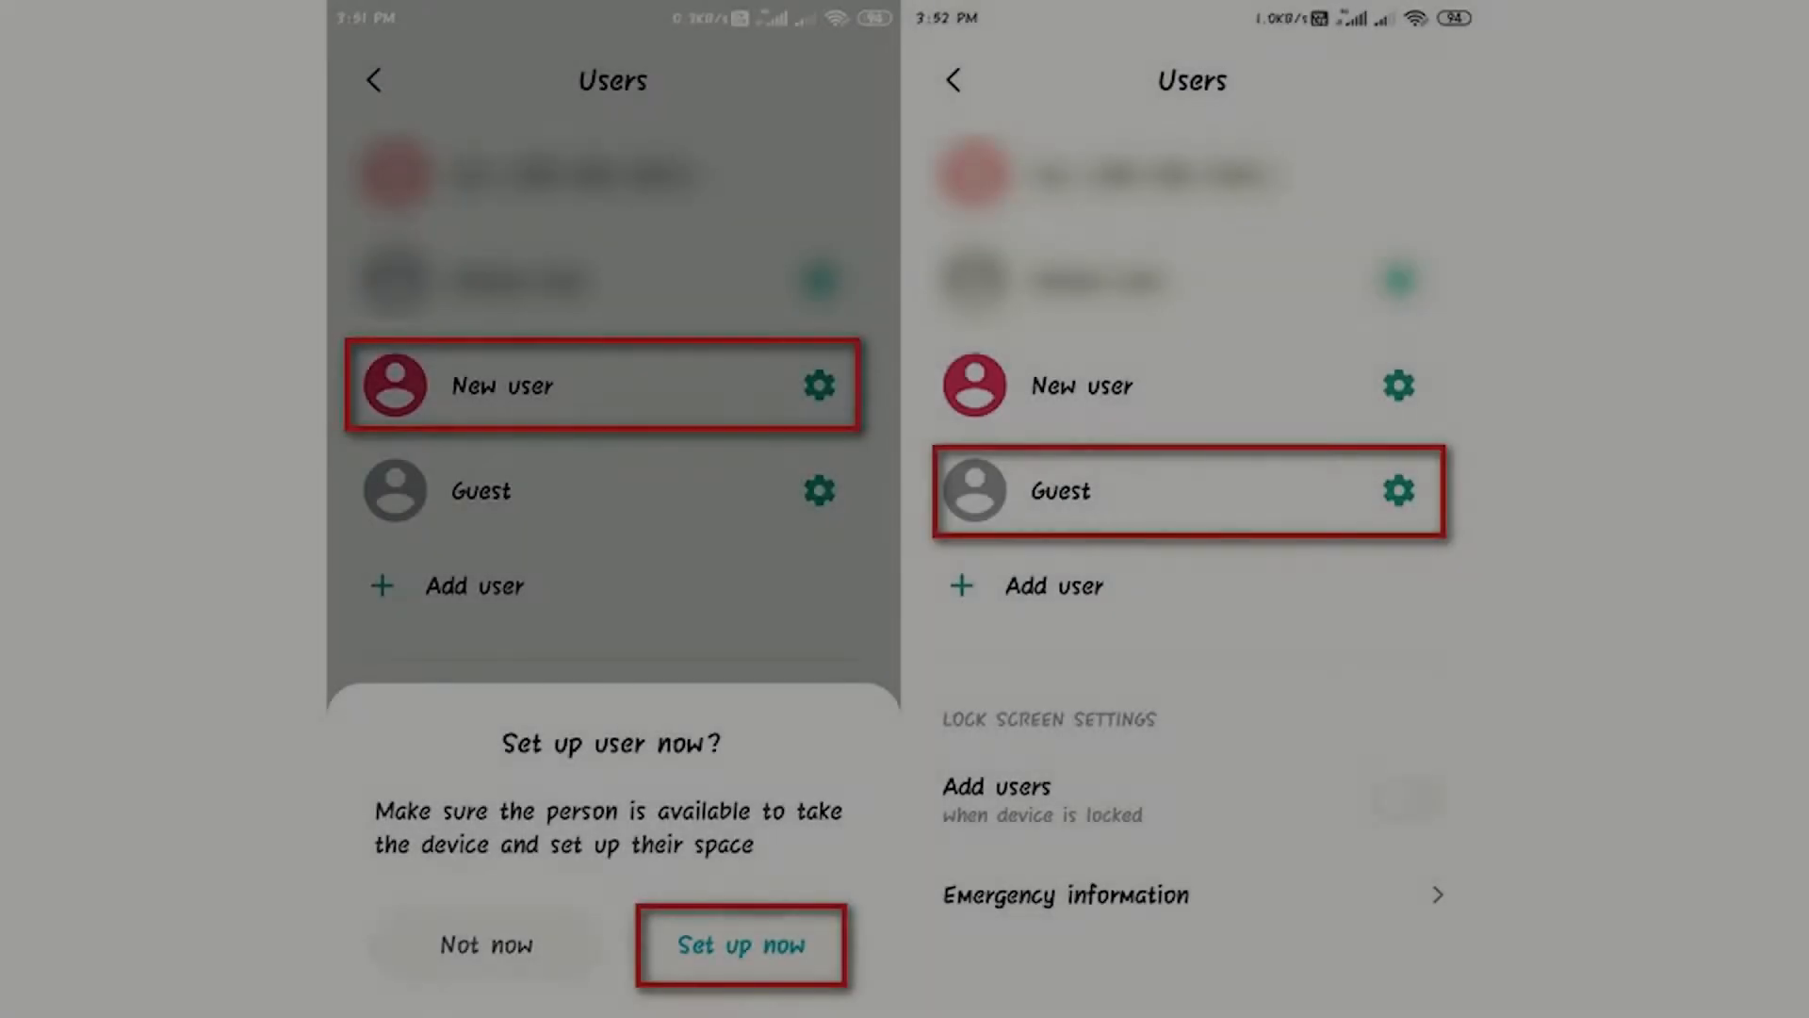